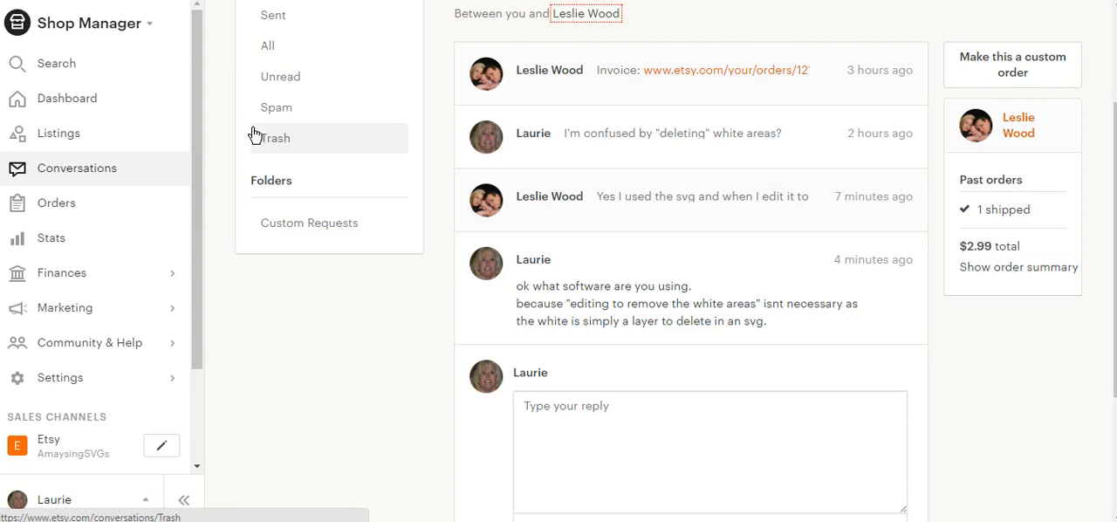
pyautogui.moveTo(166, 440)
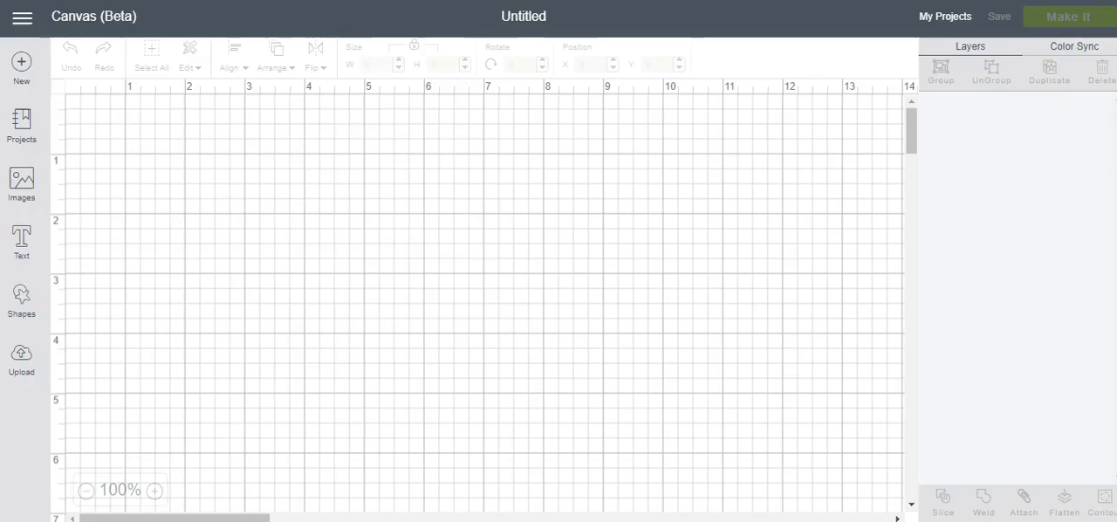
pyautogui.moveTo(115, 266)
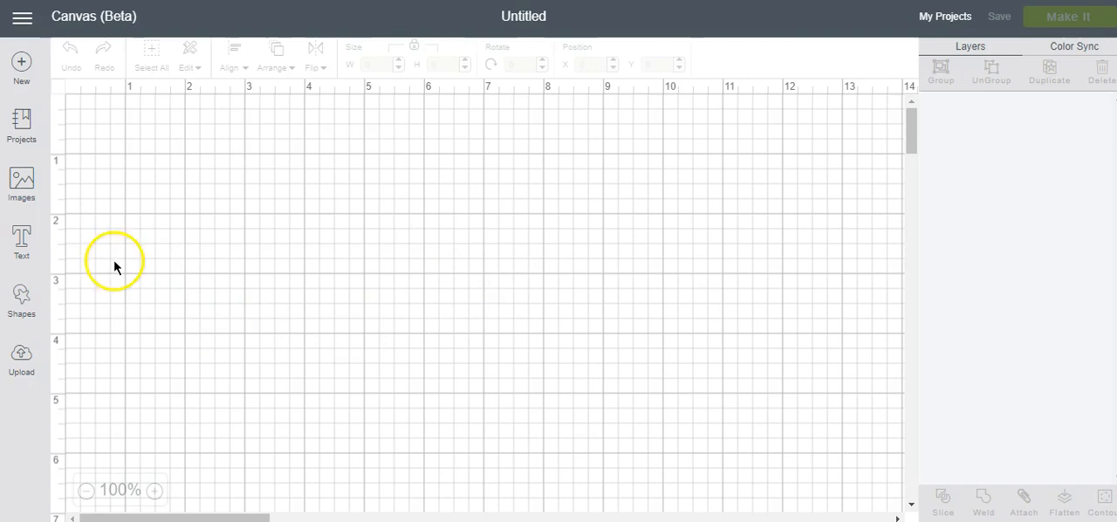
# Step: Start an image upload from the left panel to reach the file browser
pyautogui.click(21, 358)
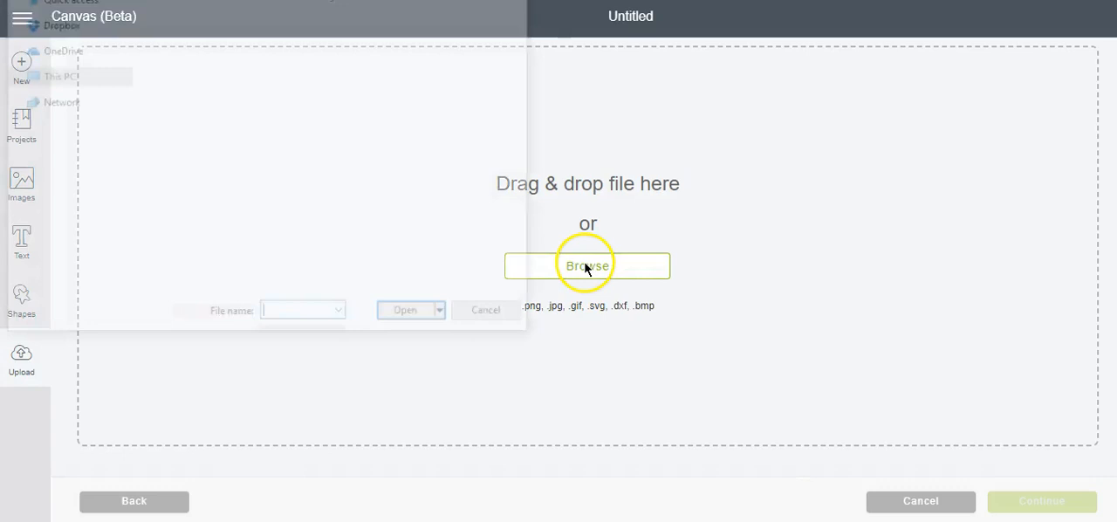
# Step: Choose the pokemon life 17 SVG from the amaysing SVGs folder
pyautogui.click(587, 266)
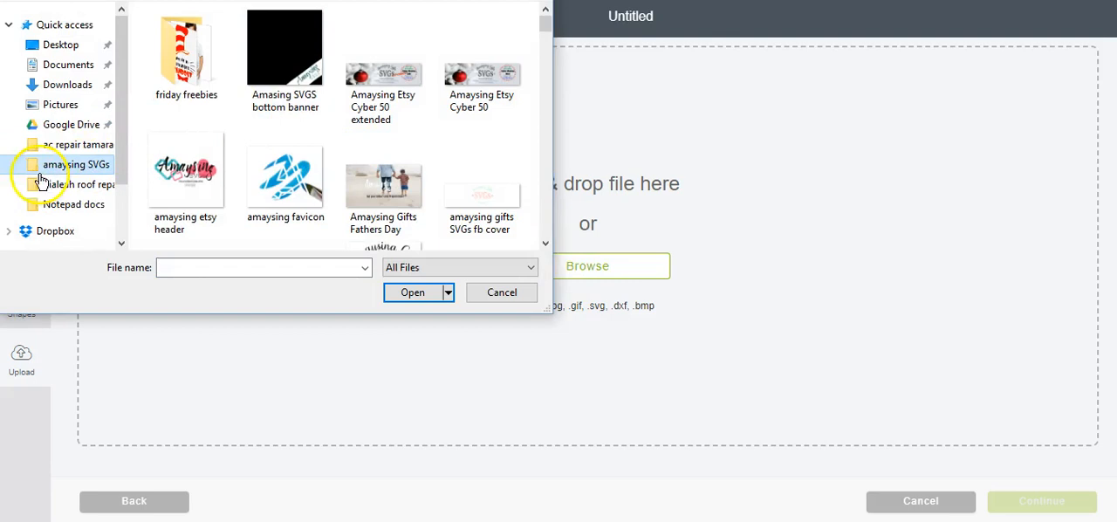
pyautogui.scroll(-3)
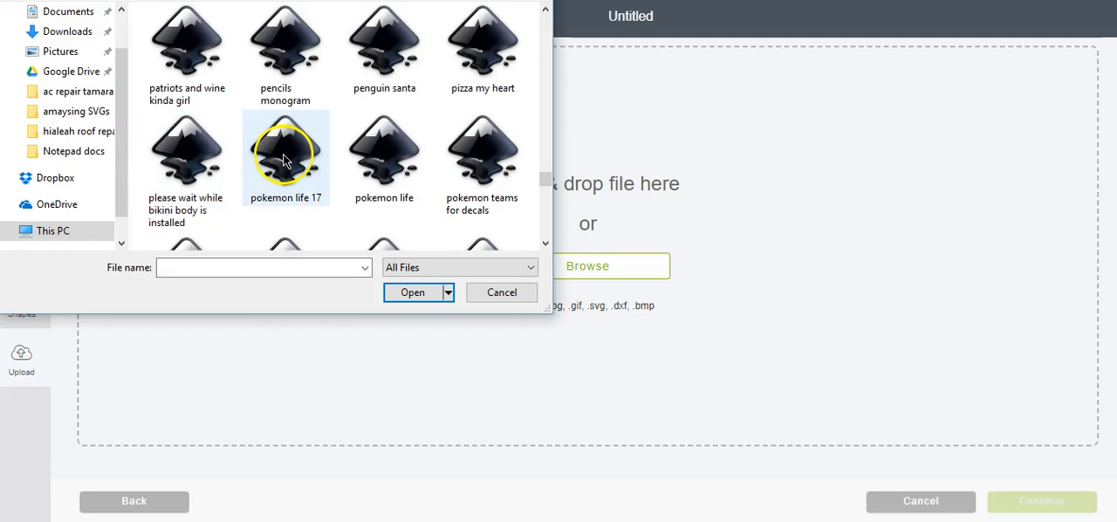
pyautogui.click(501, 293)
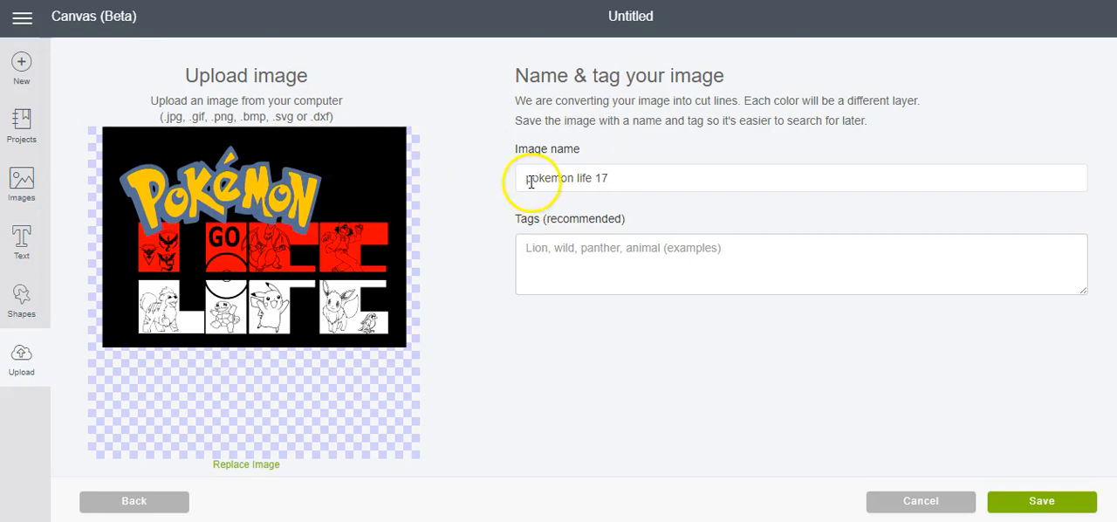
pyautogui.moveTo(667, 428)
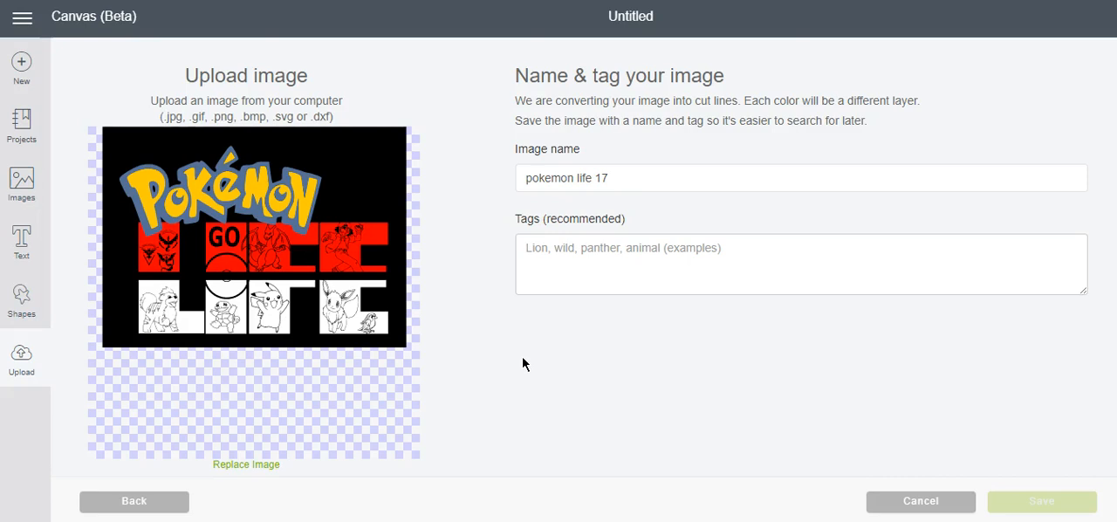
# Step: Save the uploaded image as 'pokemon life 17' onto the canvas
pyautogui.click(1040, 500)
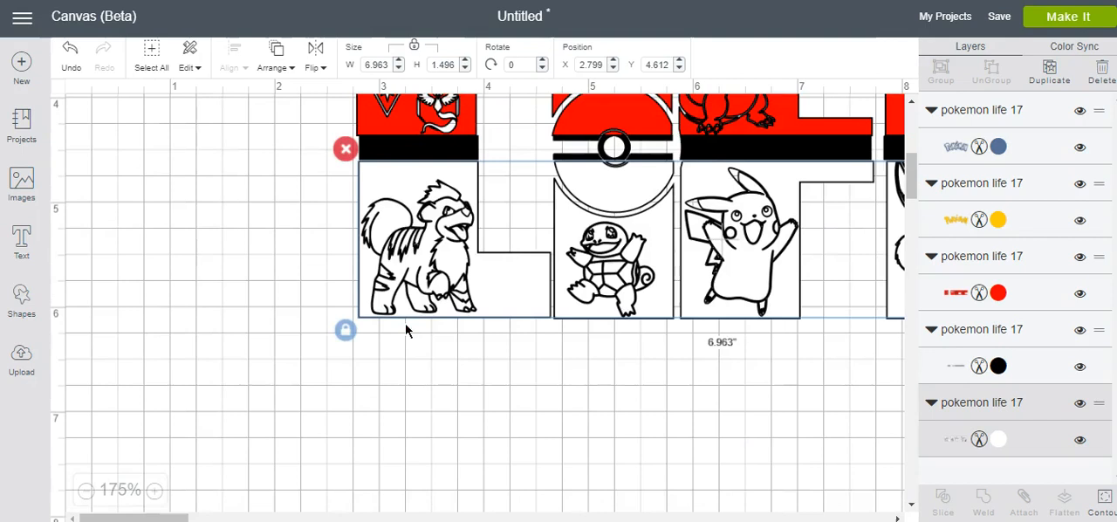
# Step: Zoom in on the white character panels, then zoom back out to 100% to show the full design
pyautogui.click(153, 489)
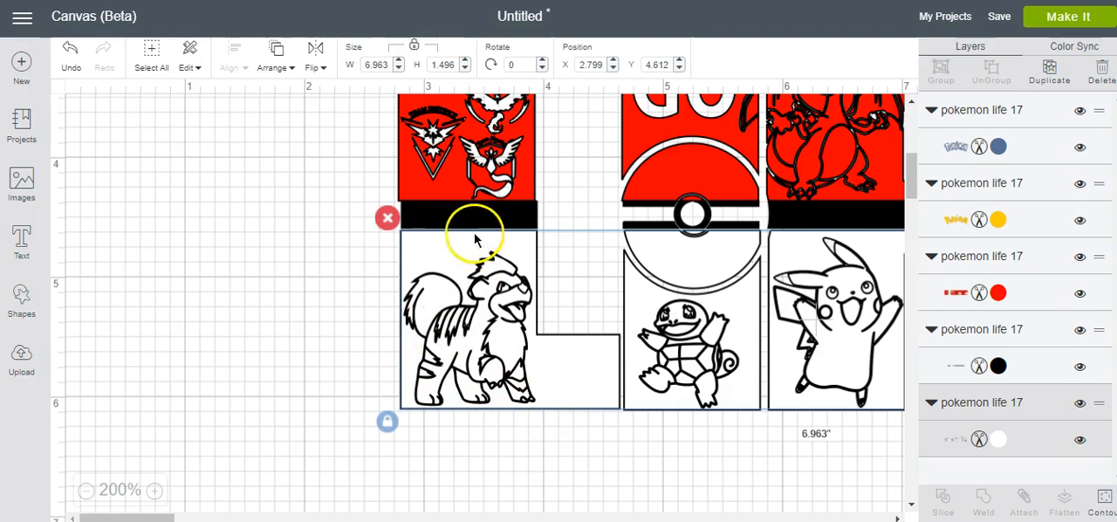
pyautogui.click(86, 491)
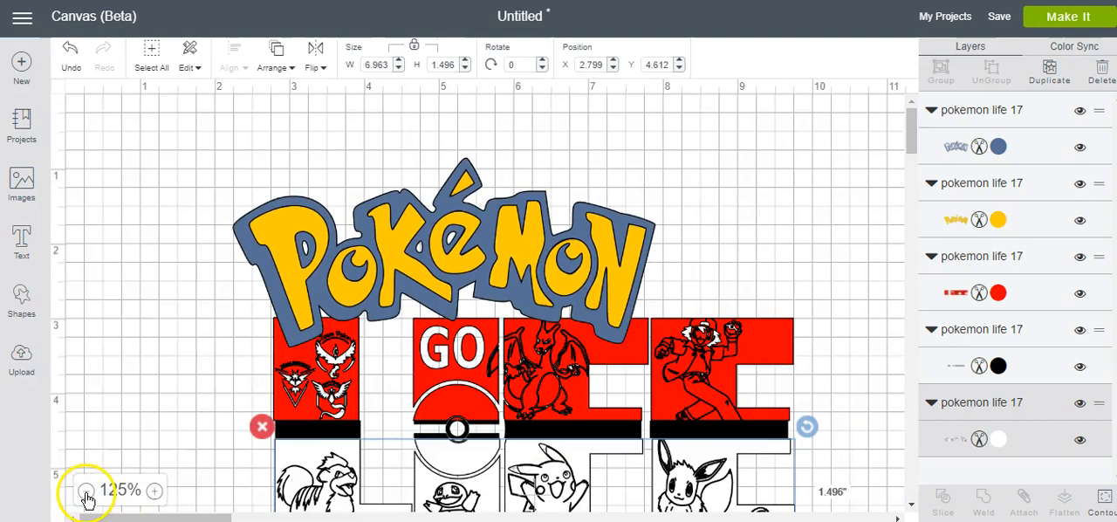
pyautogui.click(88, 491)
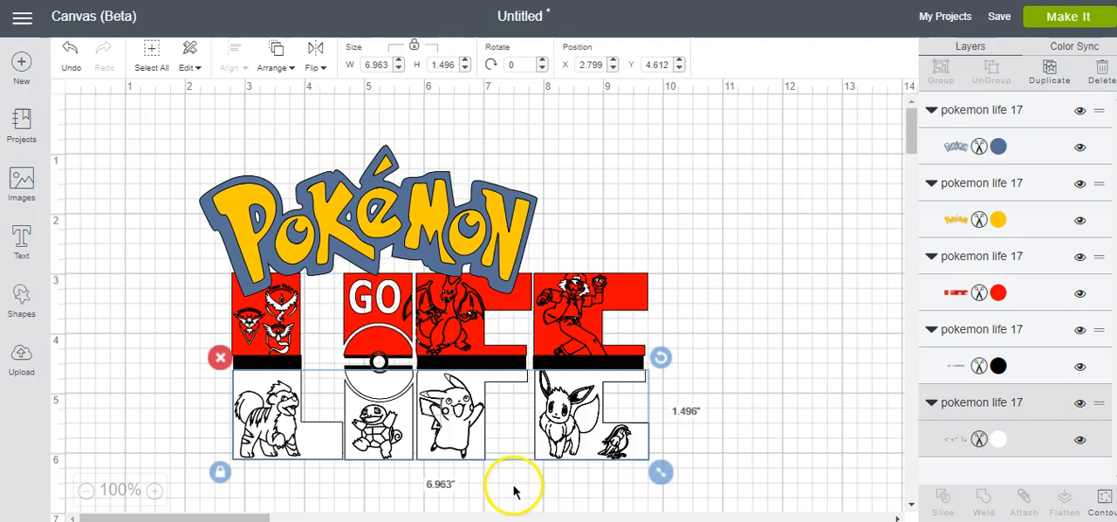